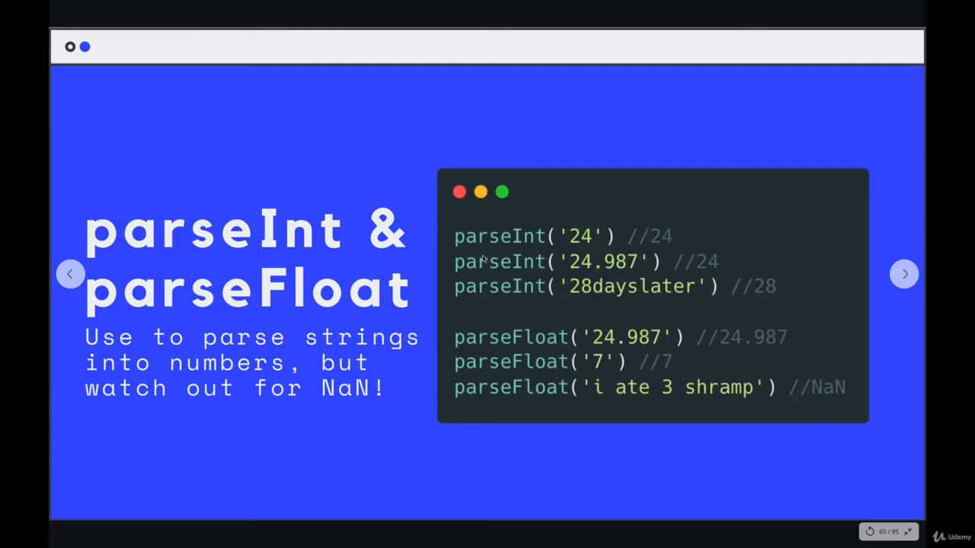
pyautogui.moveTo(591, 272)
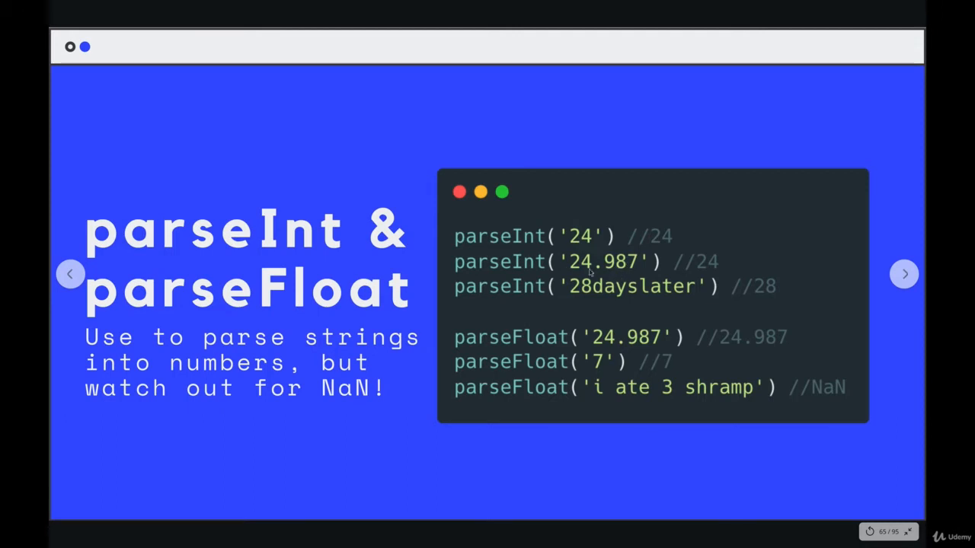
pyautogui.moveTo(640, 266)
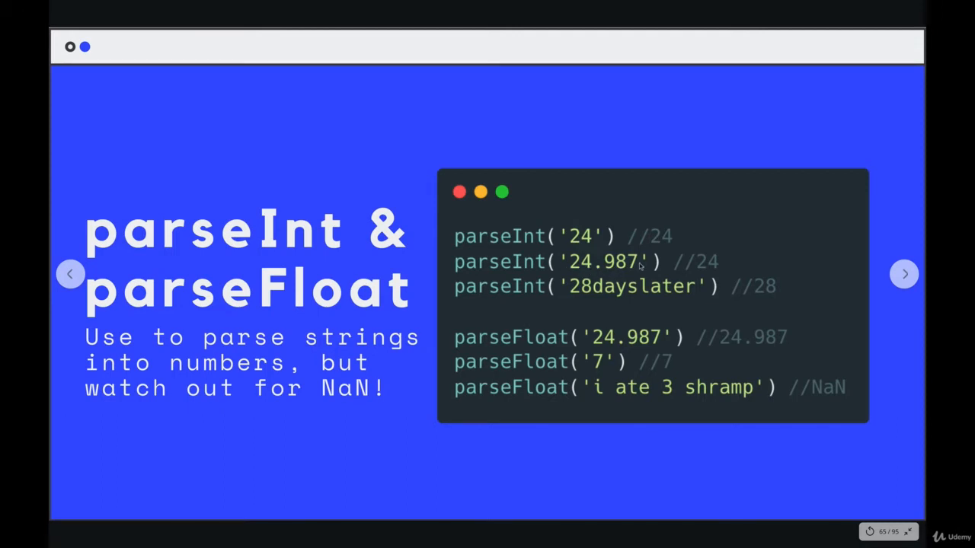
pyautogui.moveTo(597, 265)
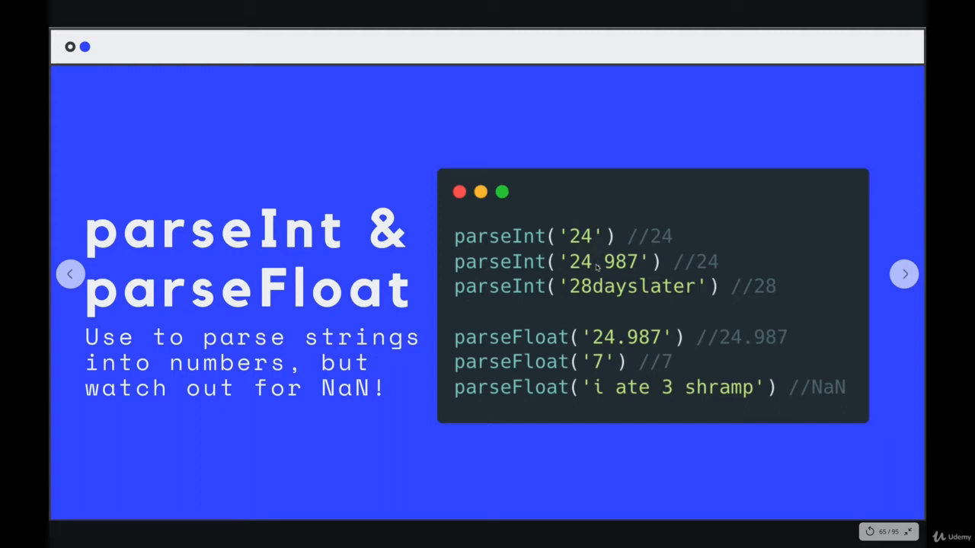
pyautogui.moveTo(594, 267)
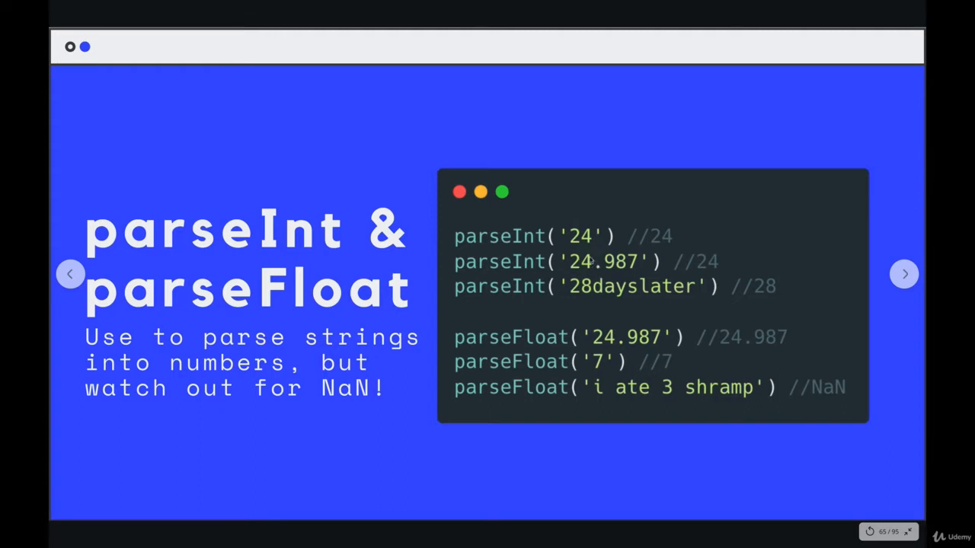
pyautogui.moveTo(389, 304)
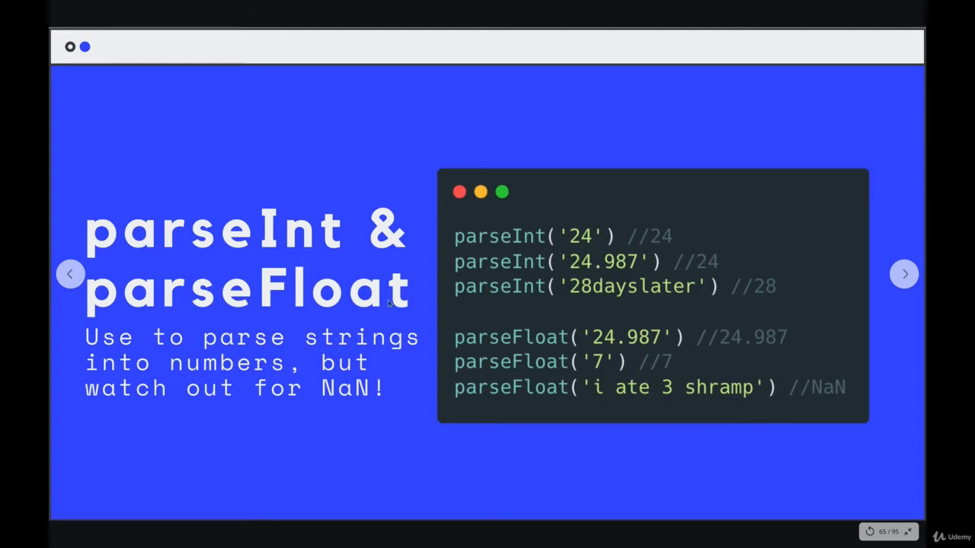
pyautogui.moveTo(755, 347)
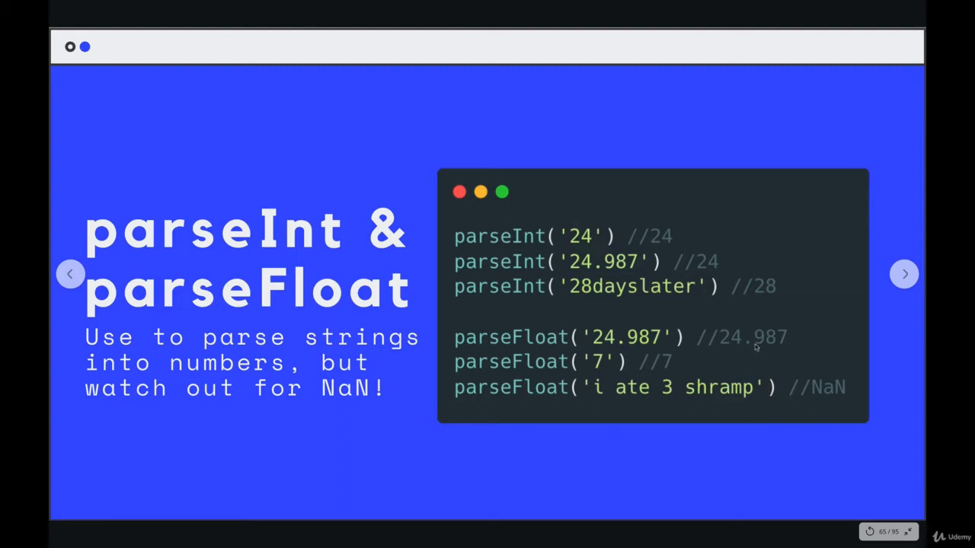
pyautogui.moveTo(669, 317)
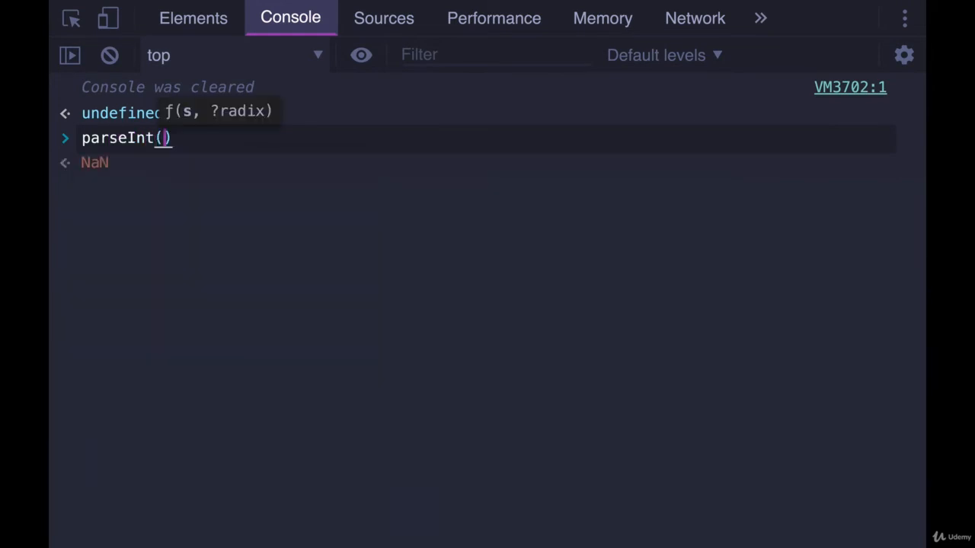
# Evaluate parseInt('21') to get 21, then compare '21' + 1 ("211") with parseInt('21') + 1 (22)
pyautogui.write("'")
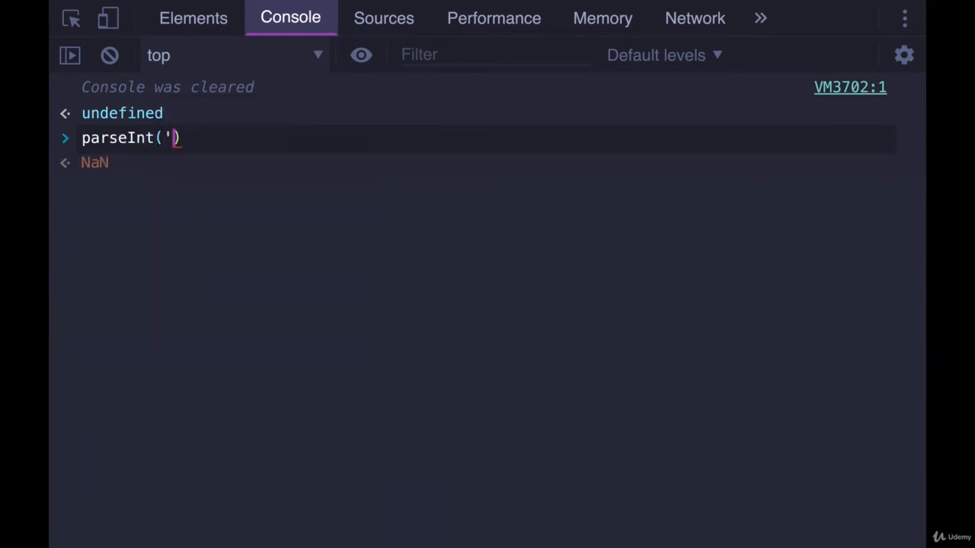
pyautogui.write('21')
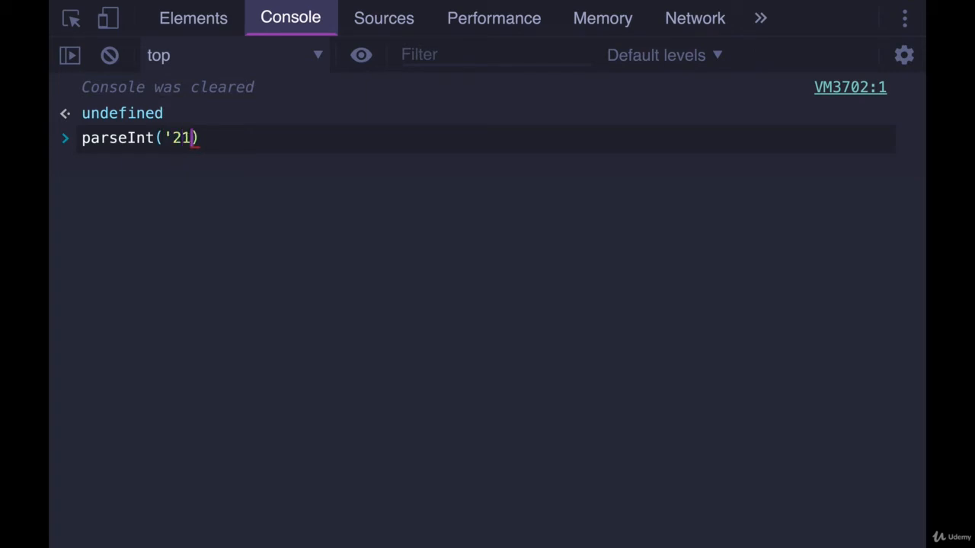
pyautogui.press('Return')
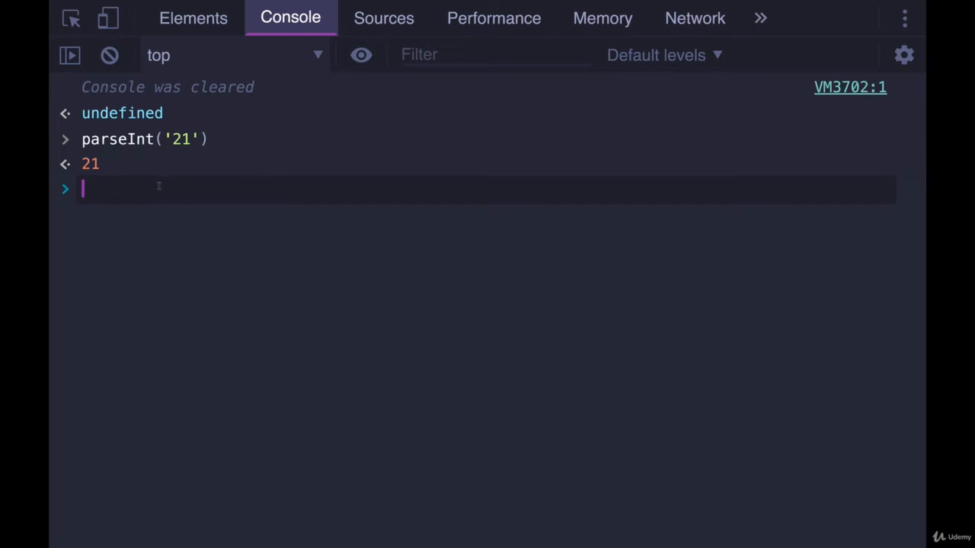
pyautogui.write("'21' + 1")
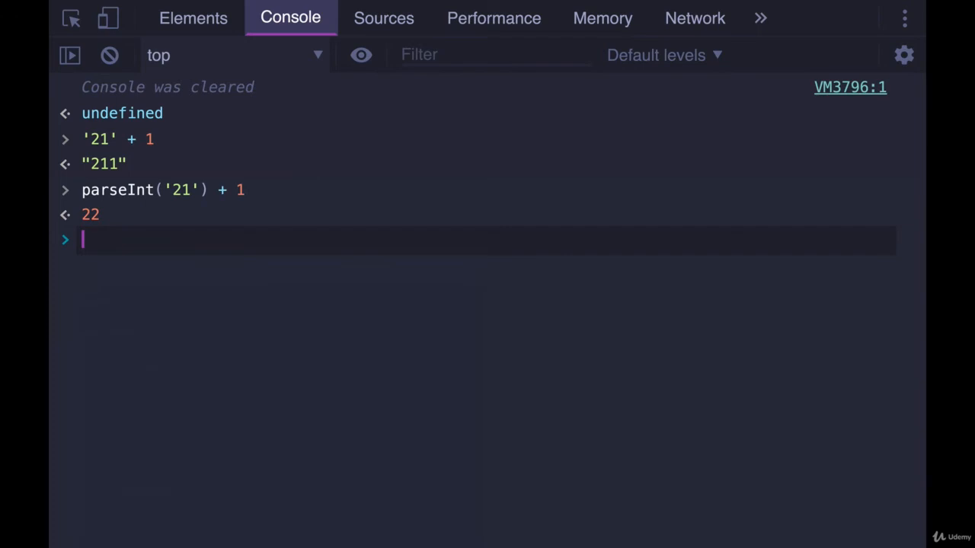
# Evaluate parseFloat('33.5') to return 33.5 and begin the next parseInt call
pyautogui.write("parseFlot('")
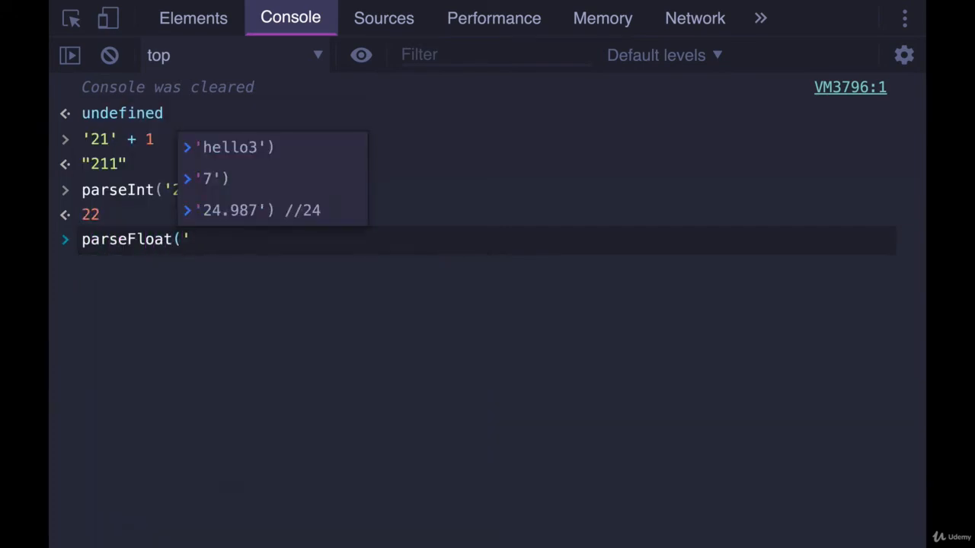
pyautogui.write('33')
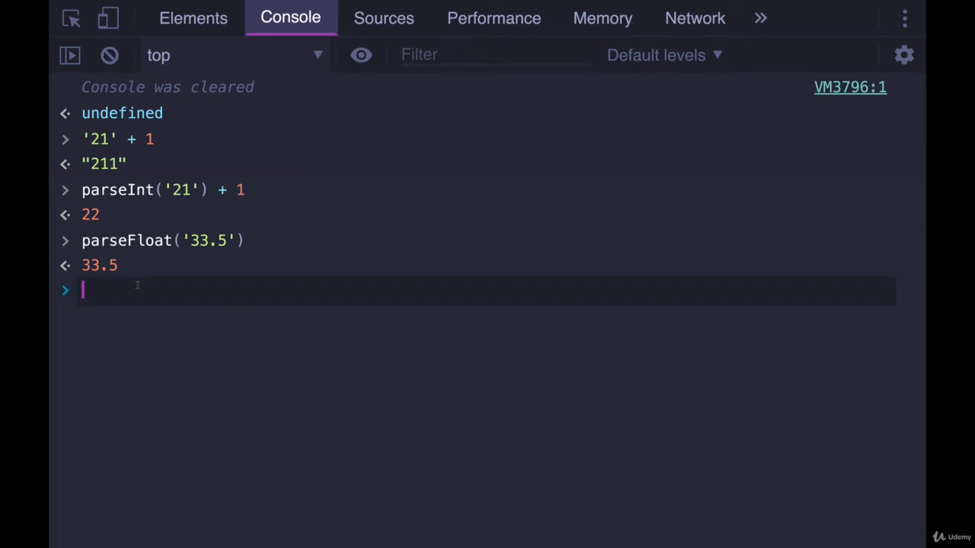
pyautogui.write('parseInt(')
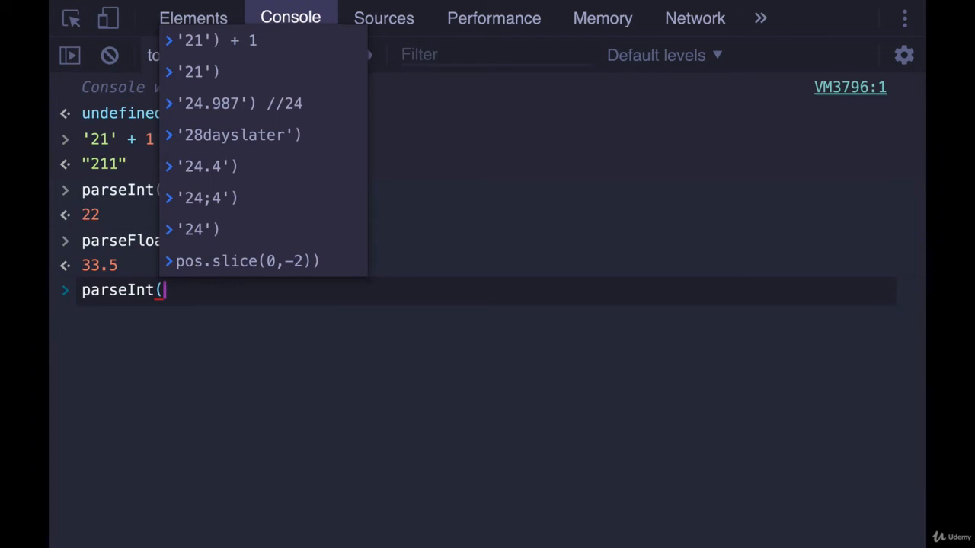
# Evaluate parseInt('$99') returning NaN, then parseInt('99cents') returning 99
pyautogui.write("'$")
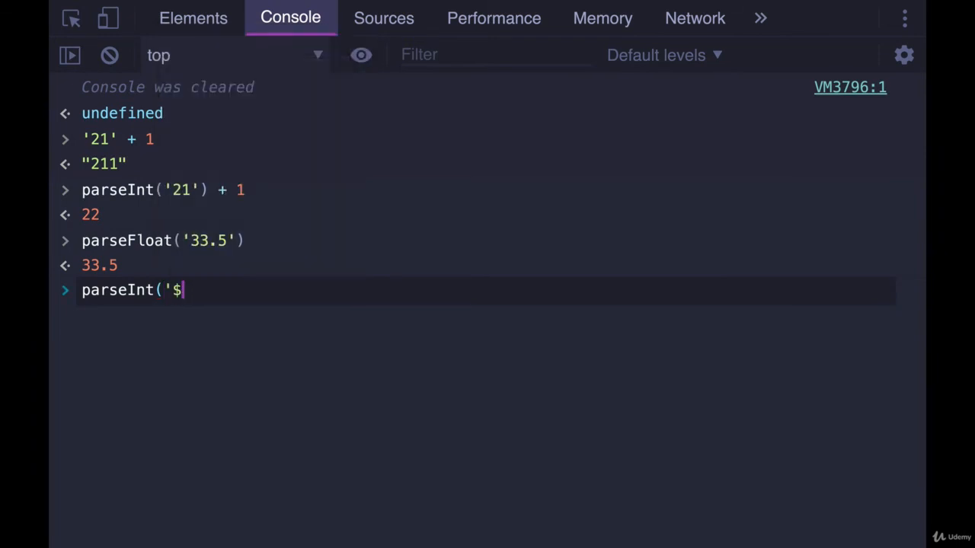
pyautogui.press('Enter')
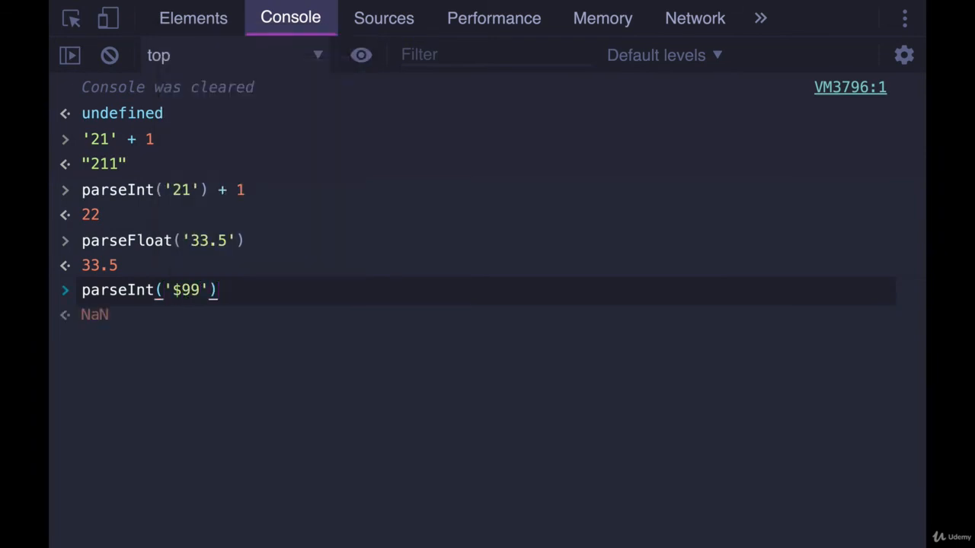
pyautogui.press('Return')
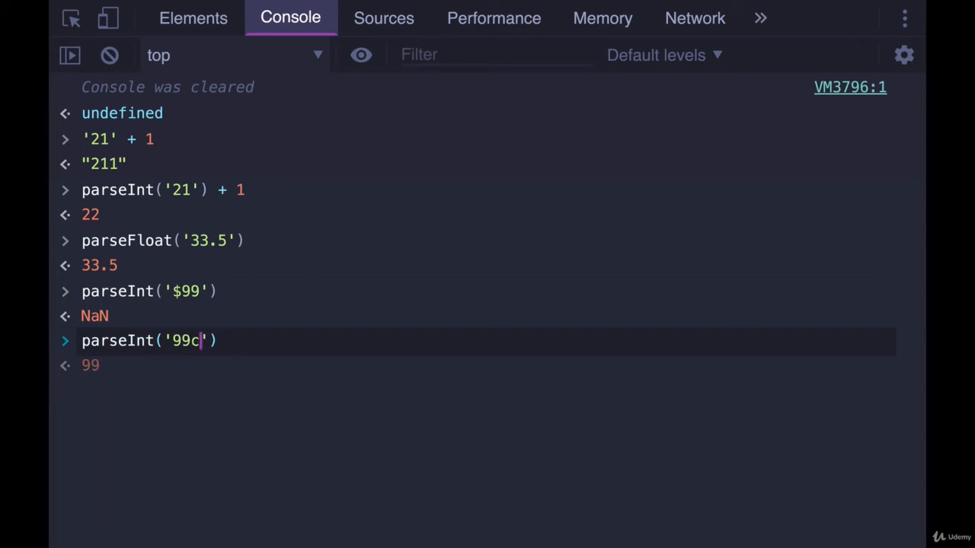
pyautogui.write('ents')
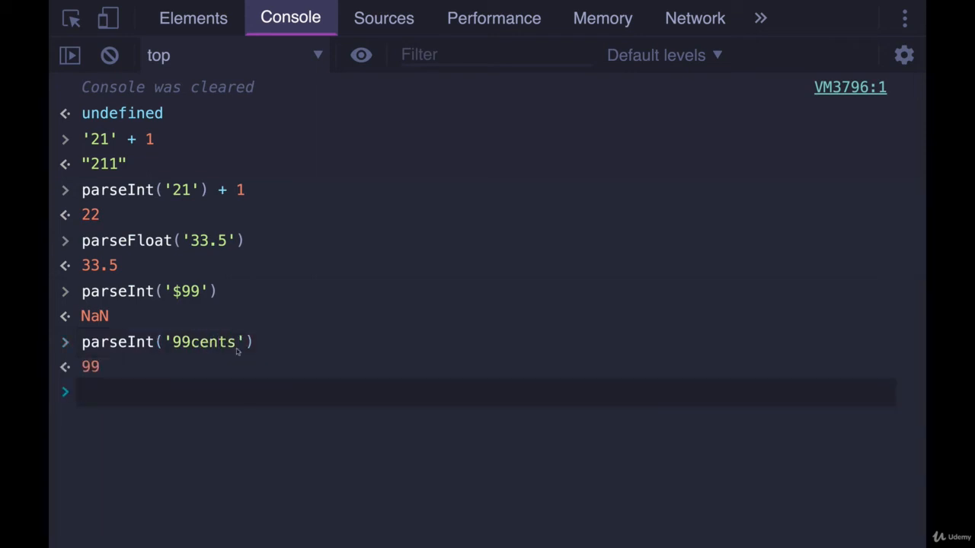
pyautogui.moveTo(137, 366)
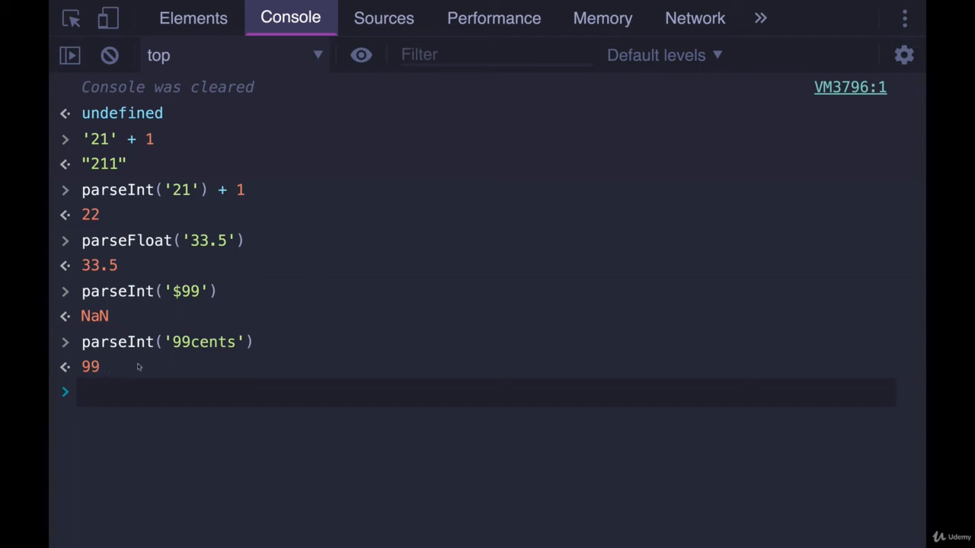